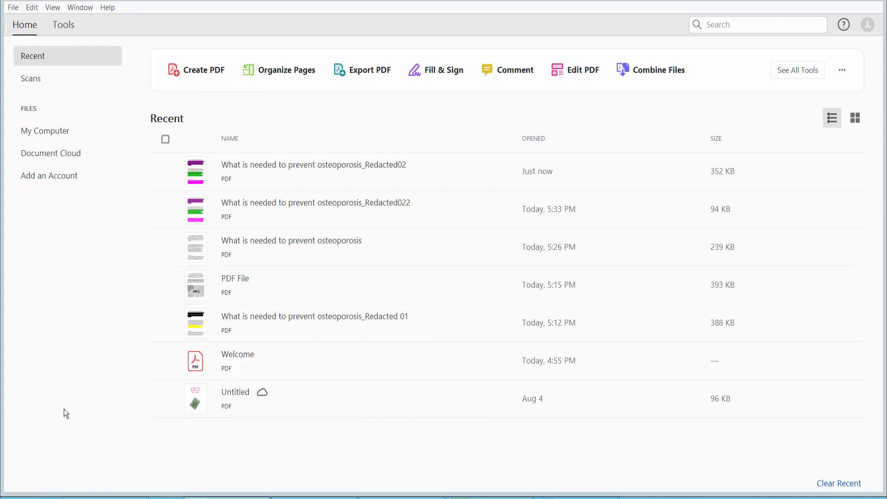
mouse_move(427, 122)
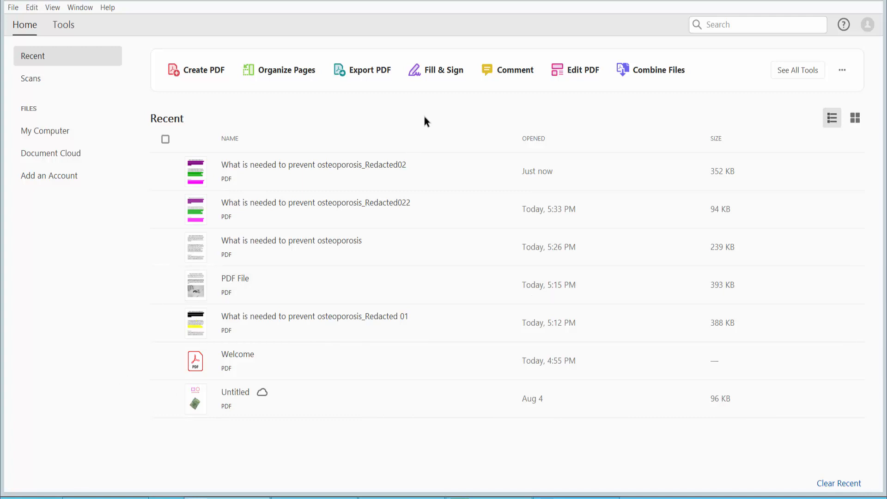
mouse_move(332, 171)
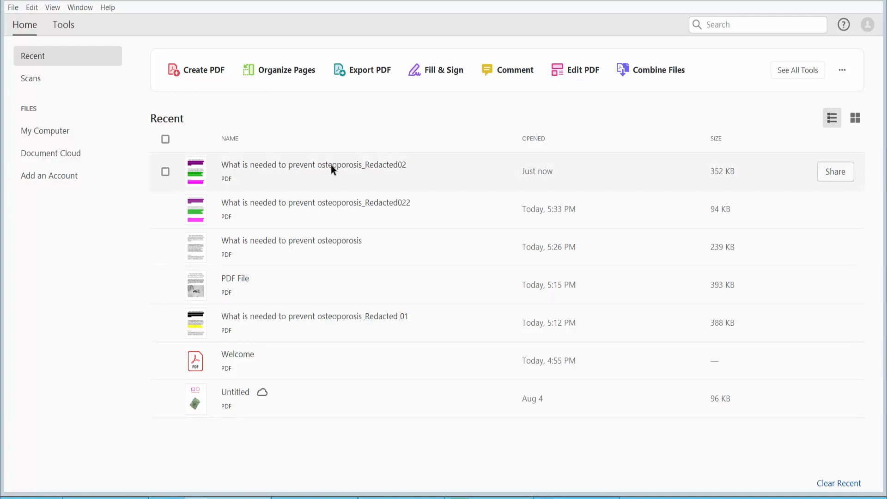
Load the Redacted02 osteoporosis PDF and bring up the Redact toolset.
double_click(313, 165)
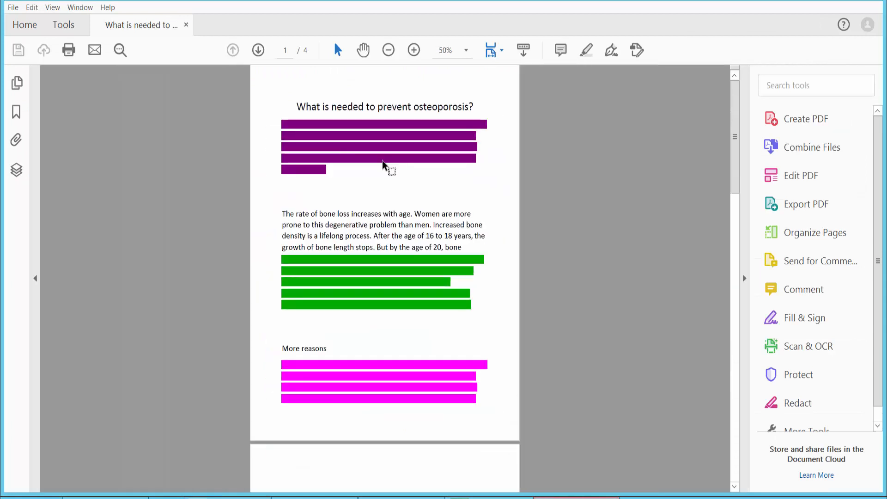
click(64, 24)
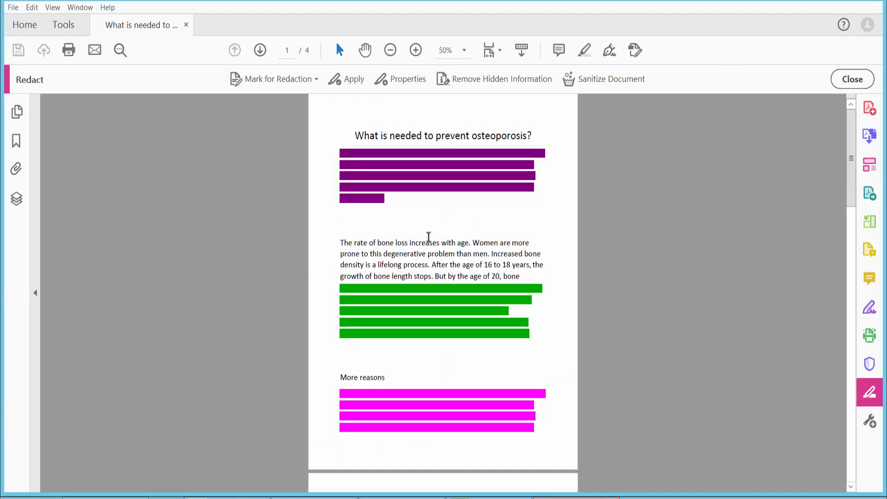
Run Remove Hidden Information and remove all found metadata, hidden layers and overlapping objects.
click(500, 79)
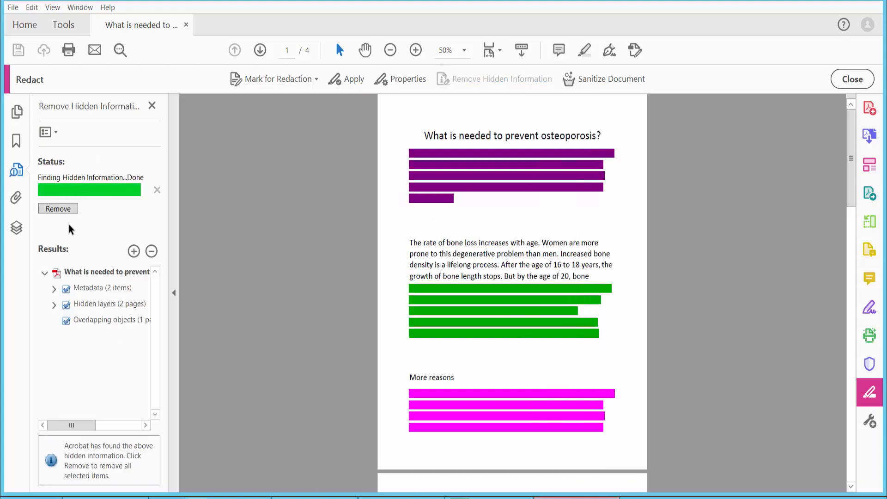
click(58, 208)
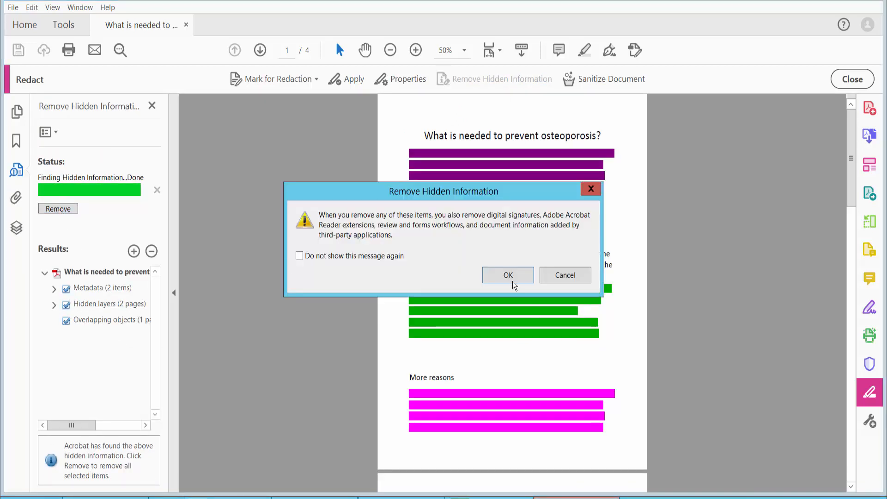
click(507, 276)
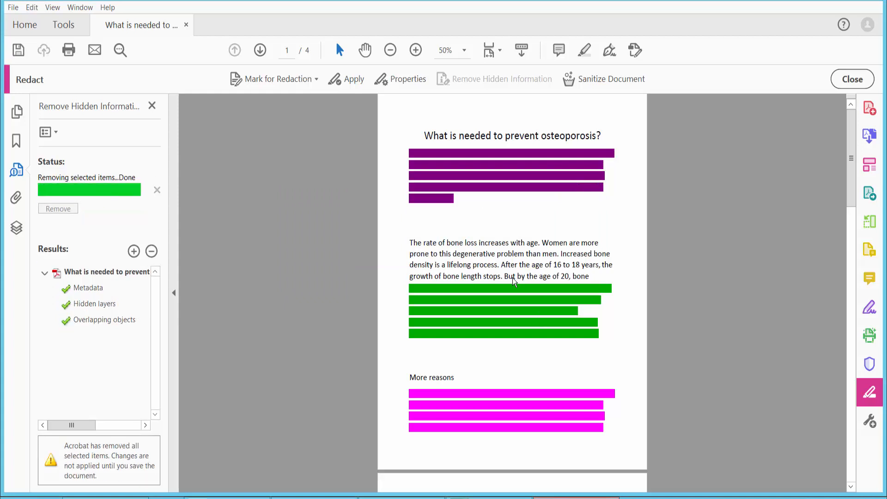
mouse_move(611, 79)
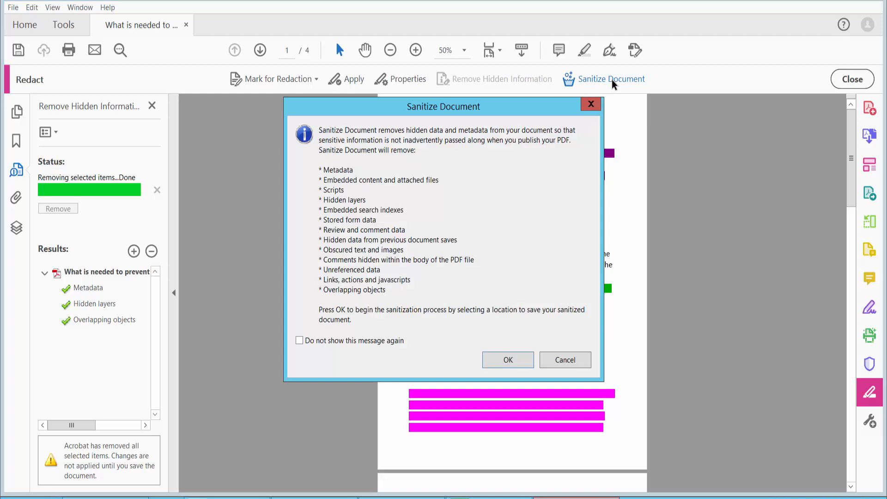
mouse_move(339, 186)
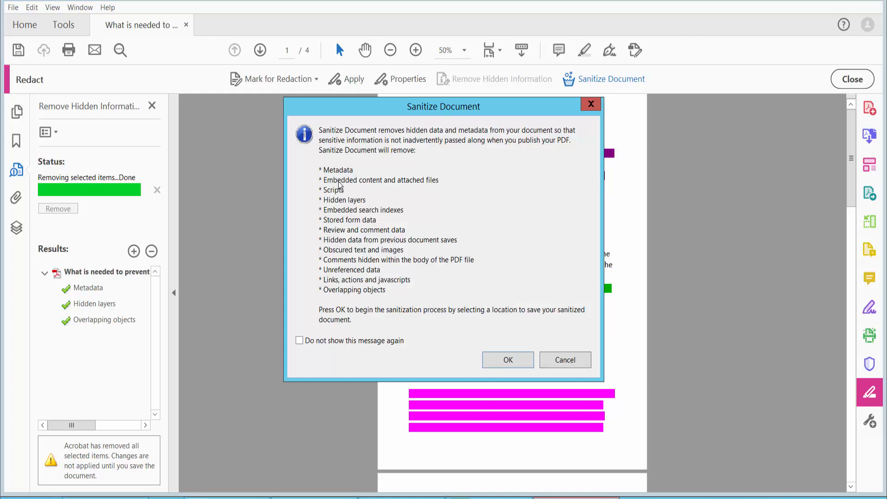
Sanitize the document and save it to the Desktop as 'What is needed to prevent osteoporosis_Redacted0222'.
click(507, 359)
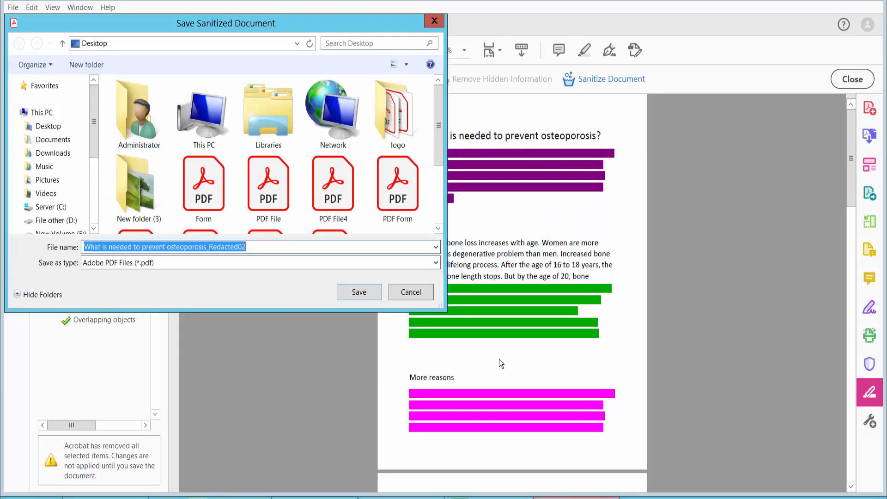
click(47, 126)
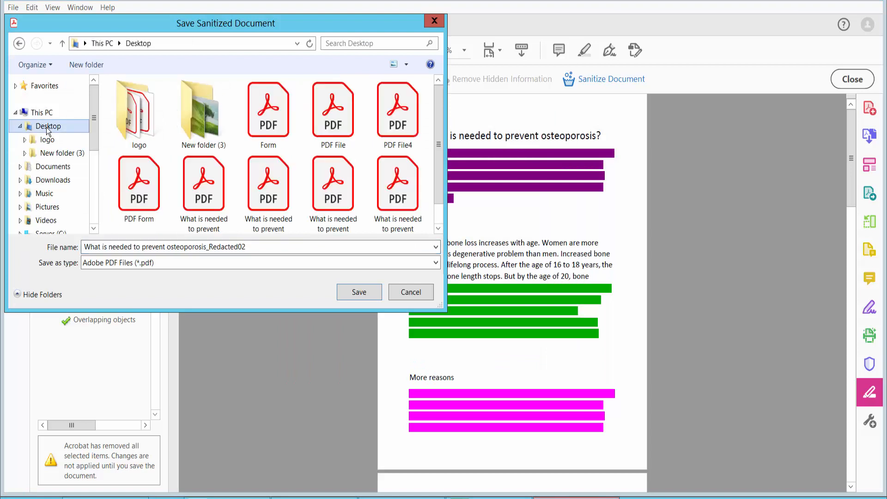
click(256, 247)
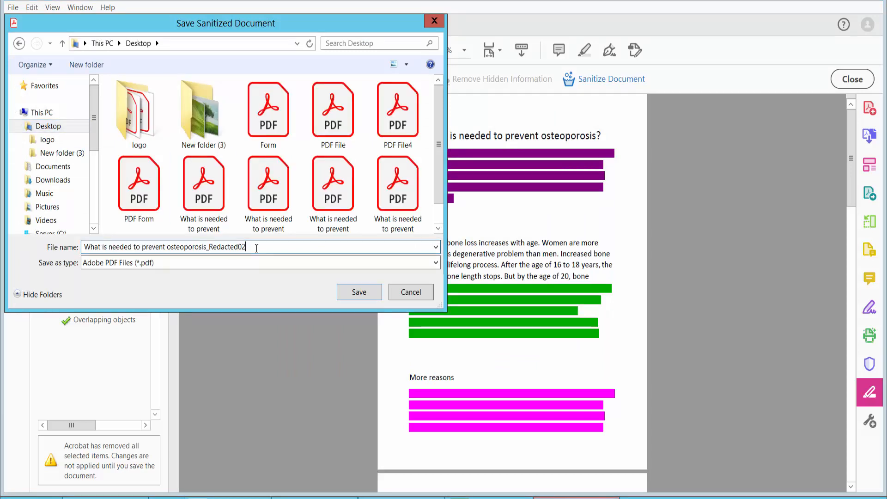
text(22)
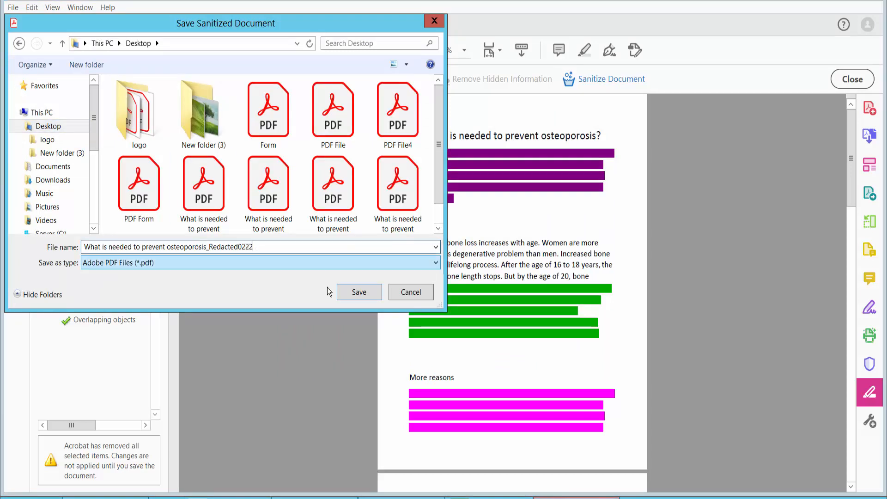
click(359, 292)
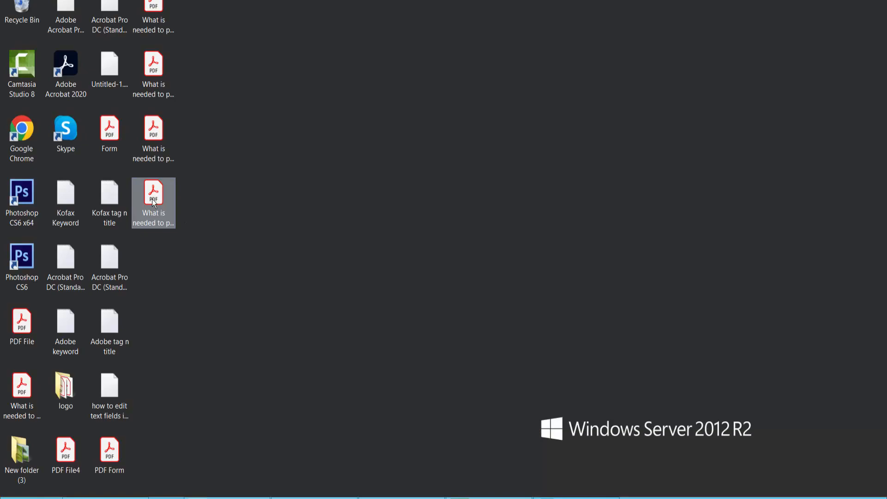
Reopen the sanitized Redacted0222 PDF from the desktop with the Redact tools shown.
double_click(153, 204)
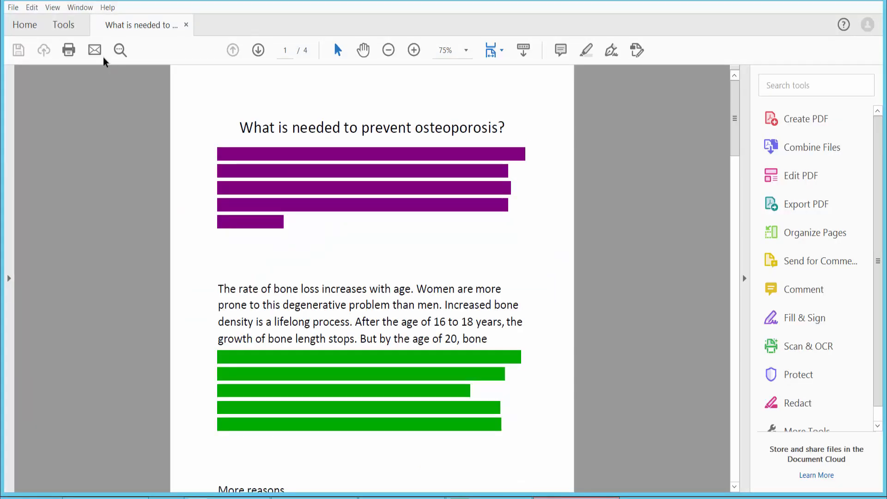
click(797, 403)
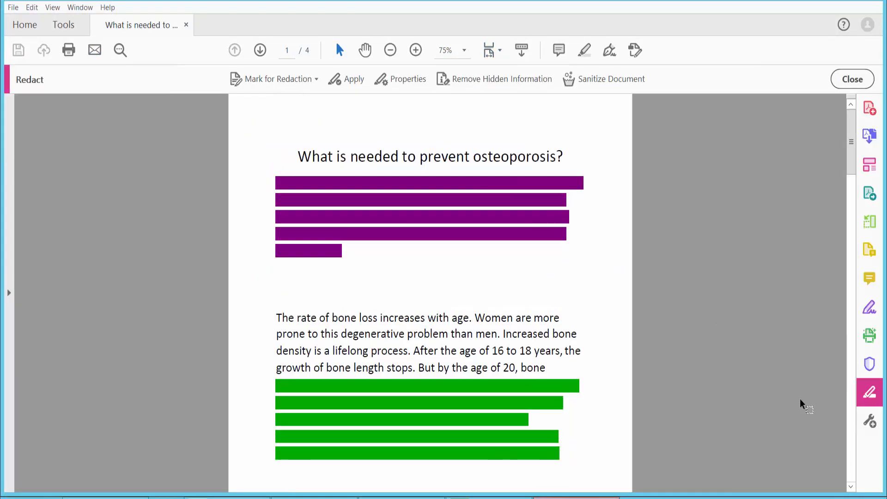
Run Remove Hidden Information on the sanitized file, which reports no potentially sensitive content.
click(500, 79)
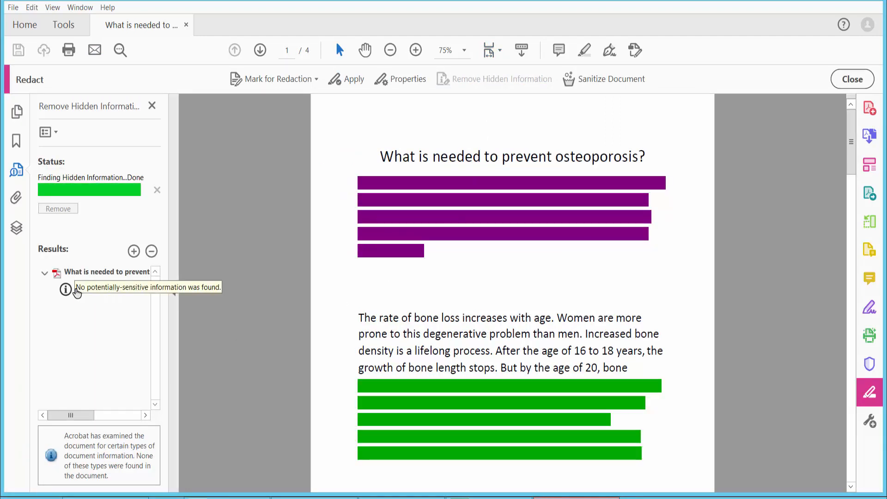
mouse_move(127, 314)
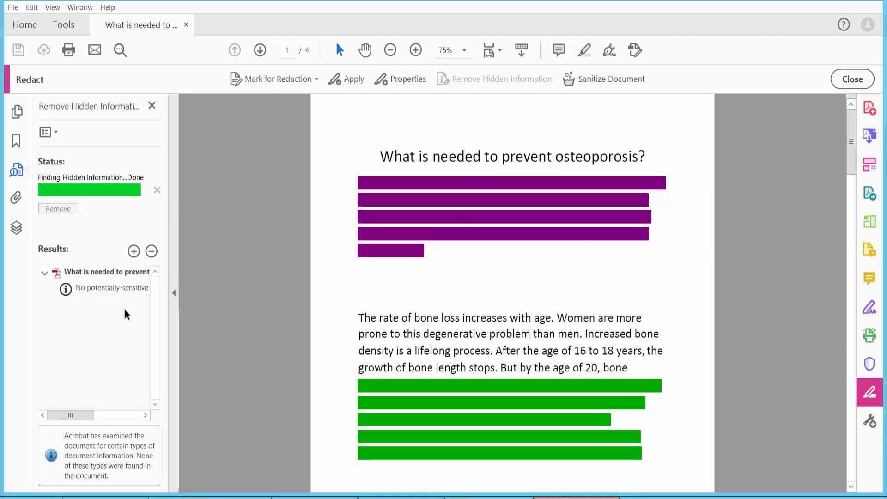
mouse_move(611, 303)
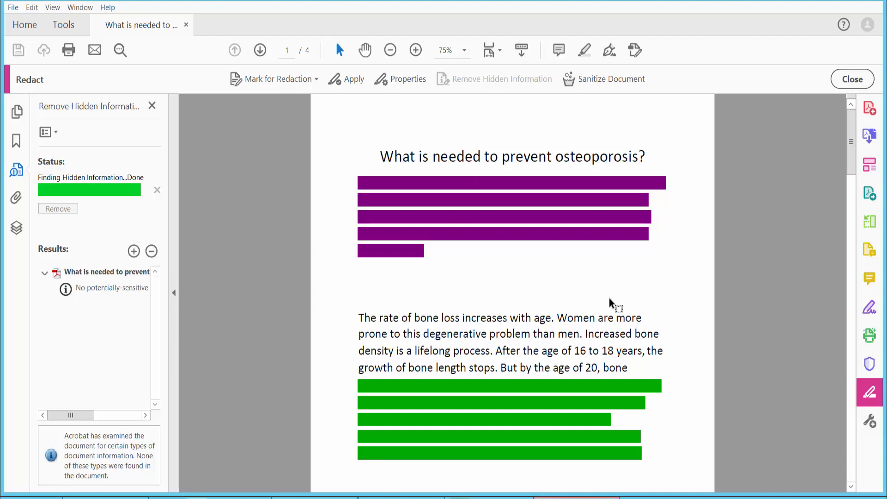